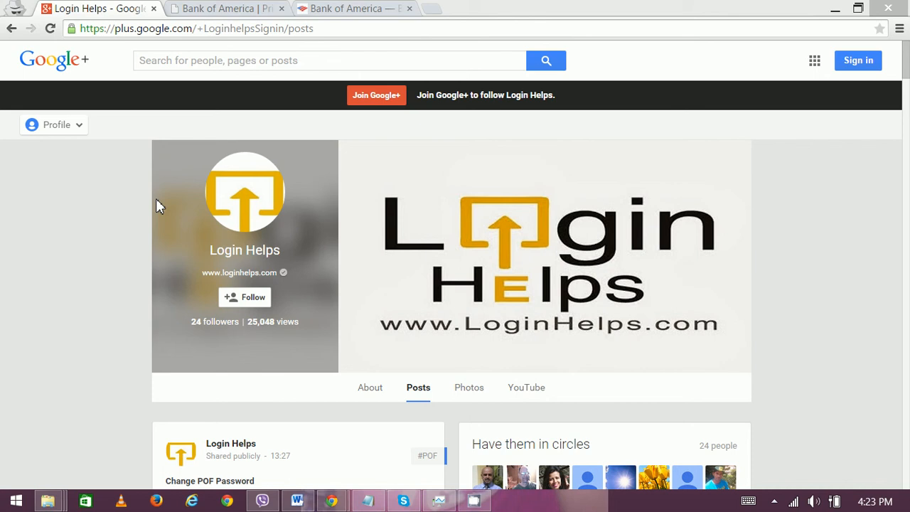
# Step: Show the Privacy Assist Member Sign In page, then switch to the Bank of America homepage tab
pyautogui.click(220, 8)
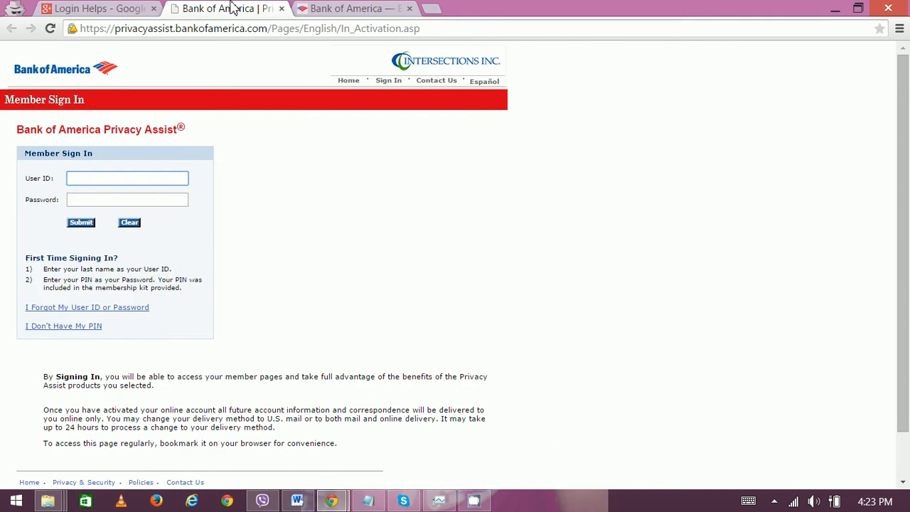
pyautogui.moveTo(274, 185)
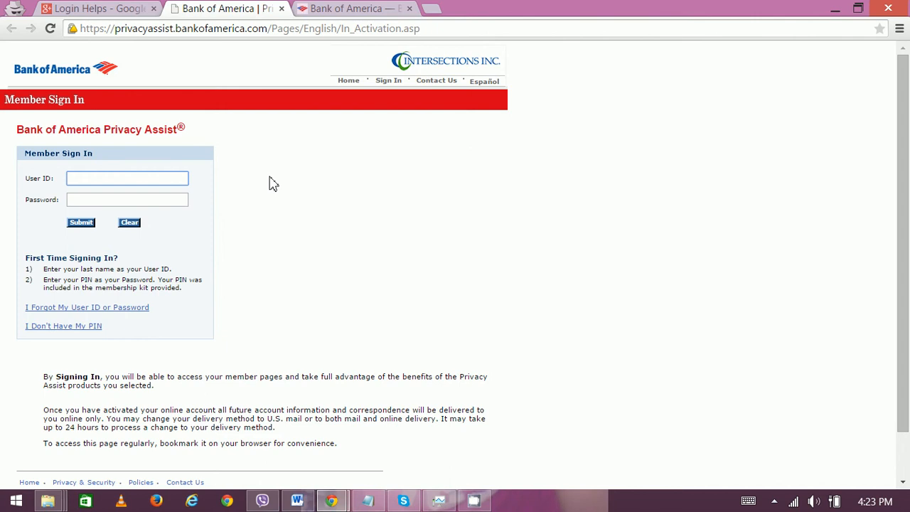
pyautogui.click(127, 177)
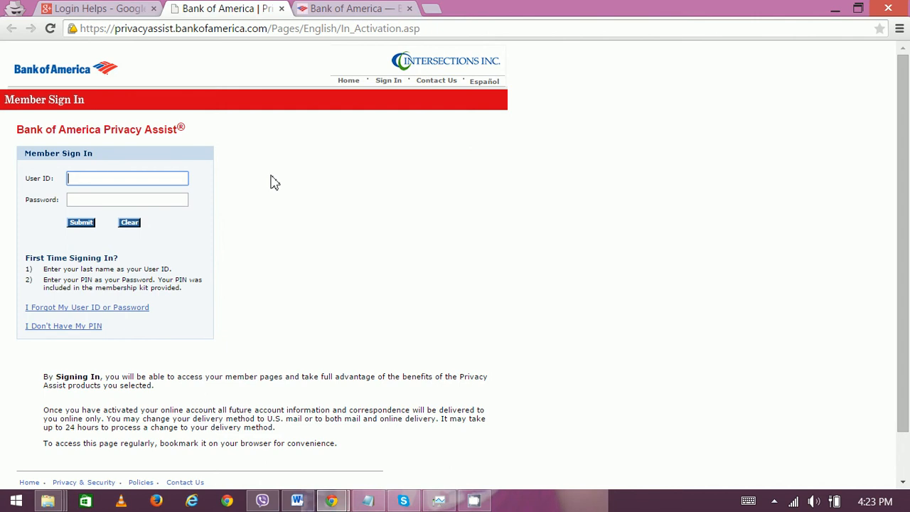
pyautogui.moveTo(244, 181)
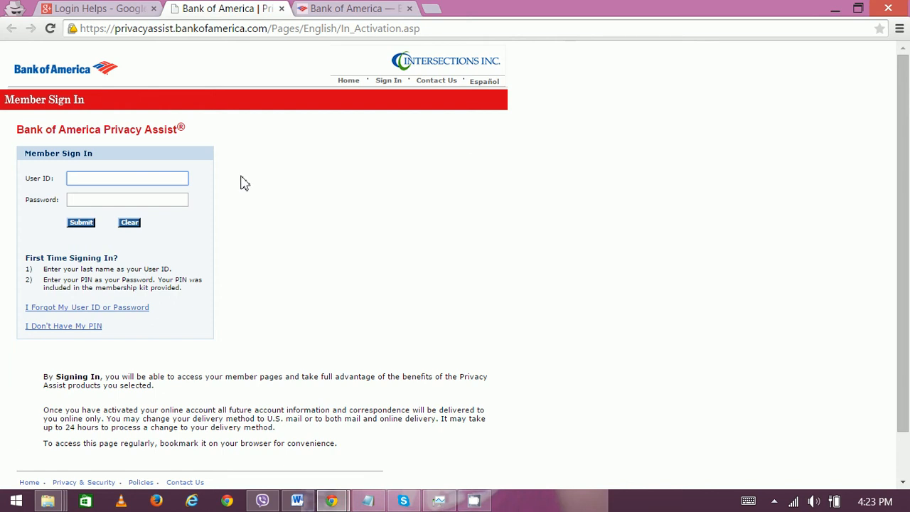
pyautogui.moveTo(235, 185)
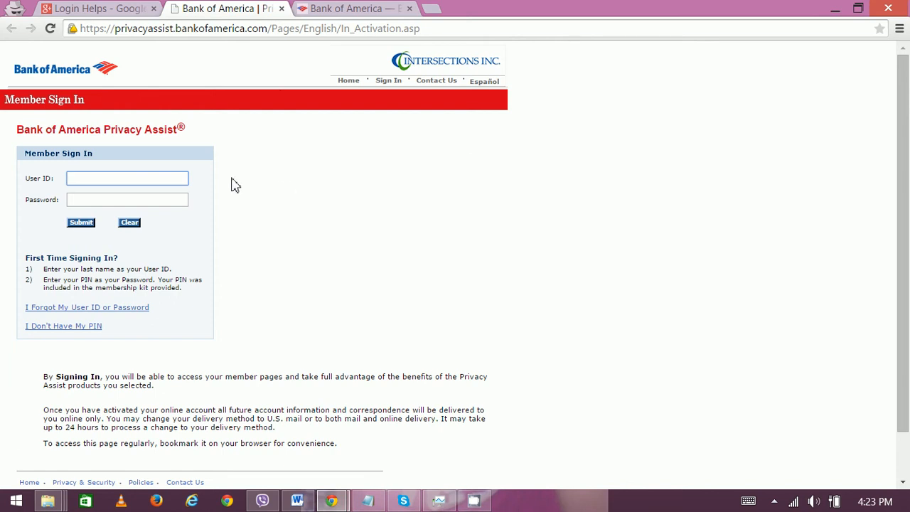
pyautogui.click(348, 9)
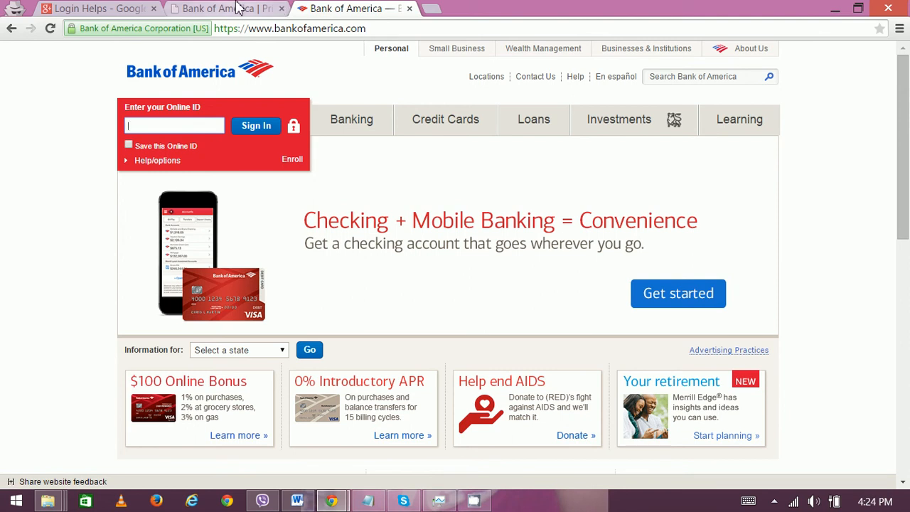
pyautogui.click(213, 9)
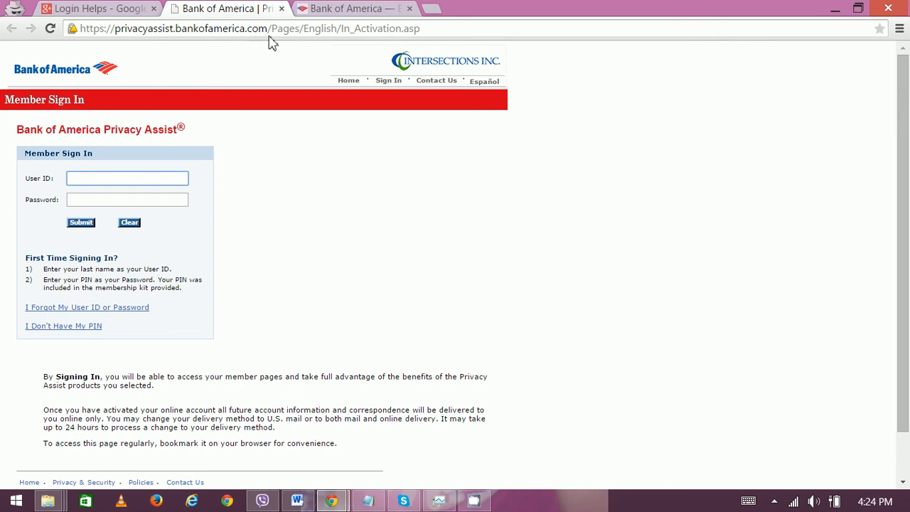
pyautogui.click(127, 178)
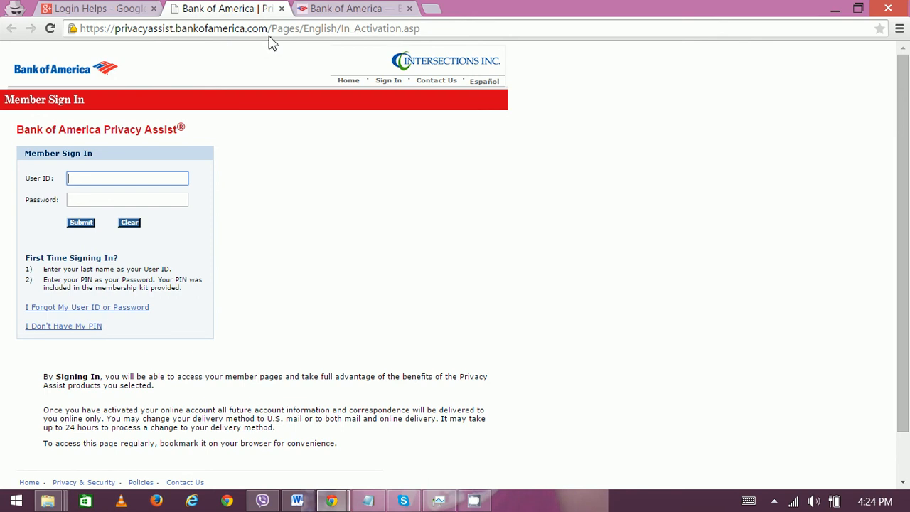
pyautogui.moveTo(341, 254)
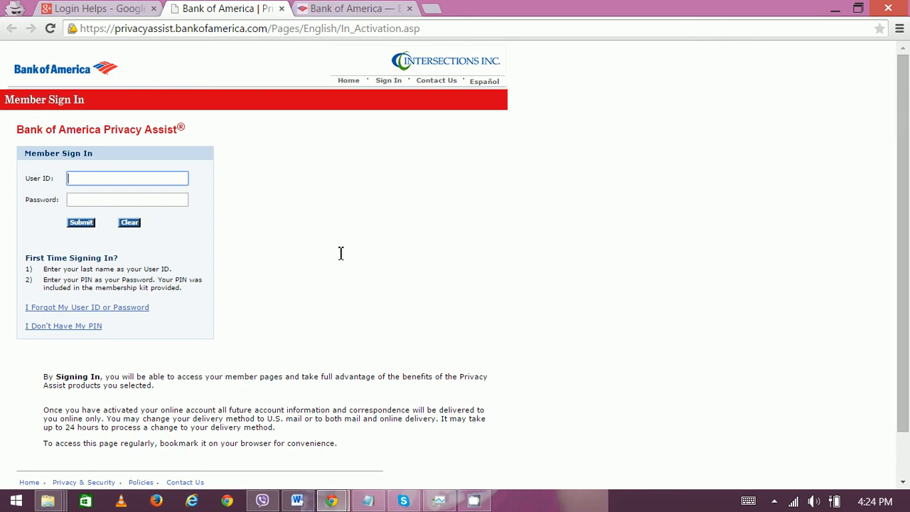
pyautogui.moveTo(516, 367)
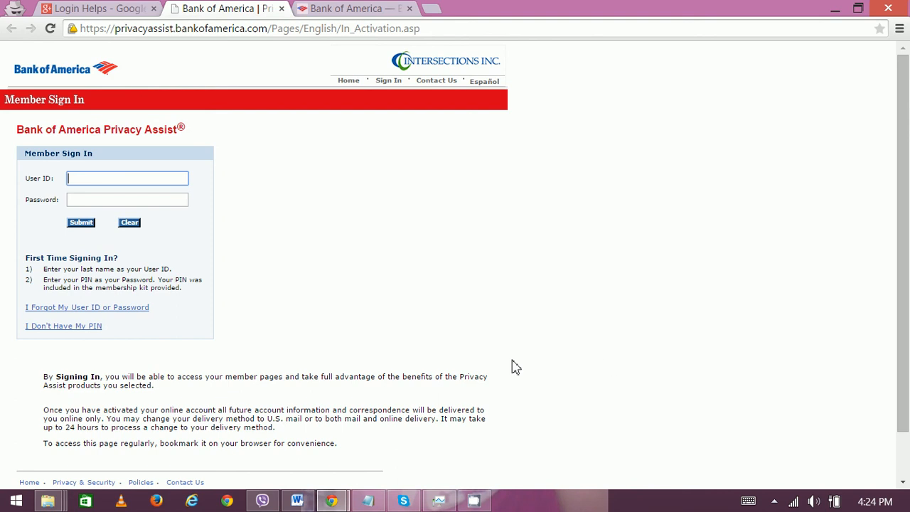